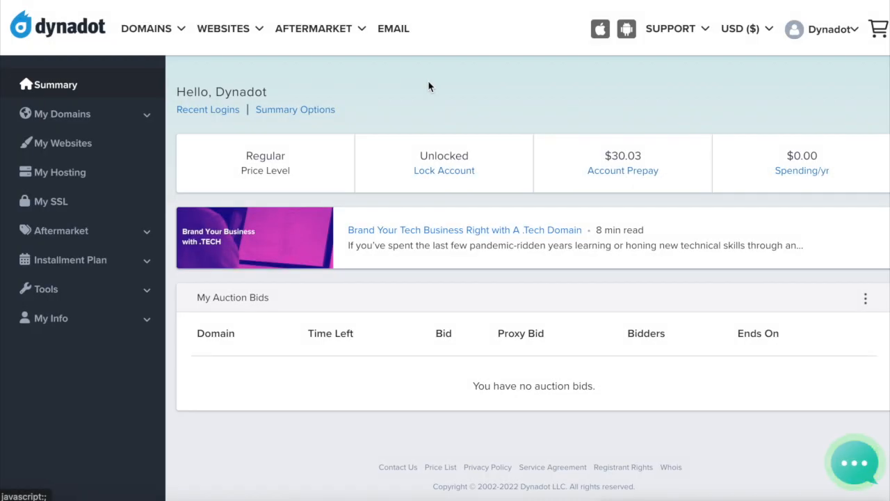
From Manage Domains, select dynadotutorials.com and choose Sell Domain from the bulk actions
left_click(62, 114)
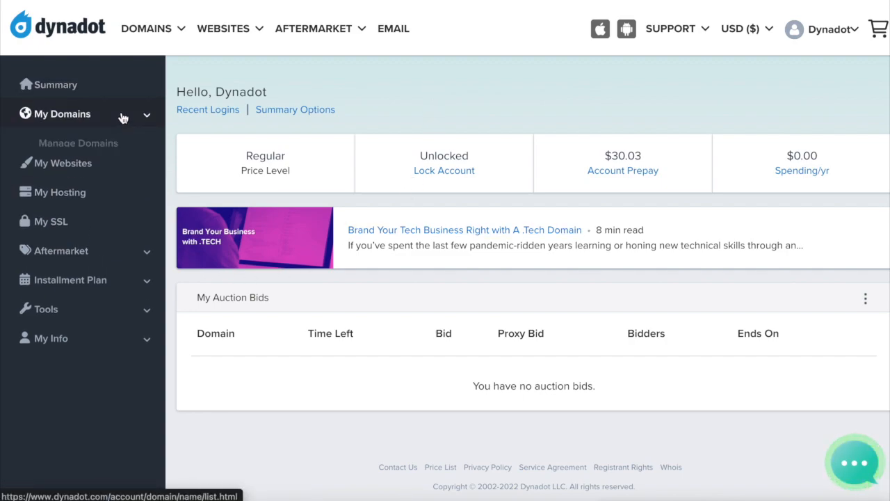
left_click(63, 114)
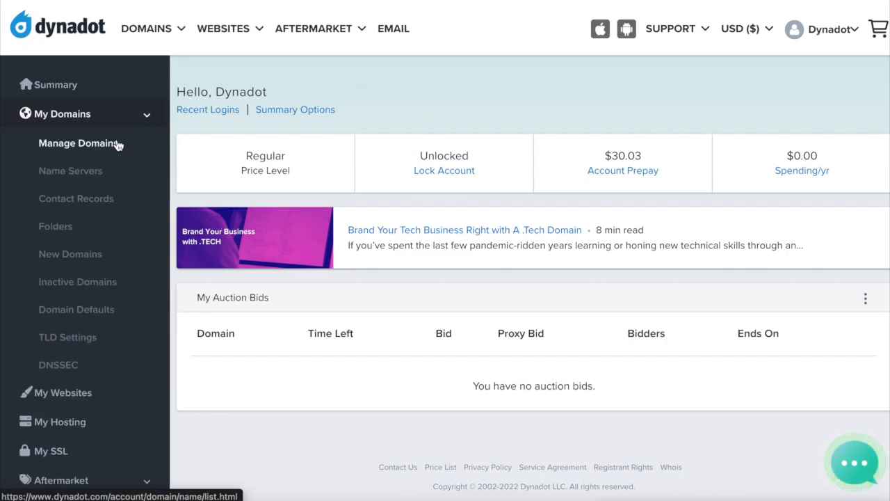
left_click(78, 143)
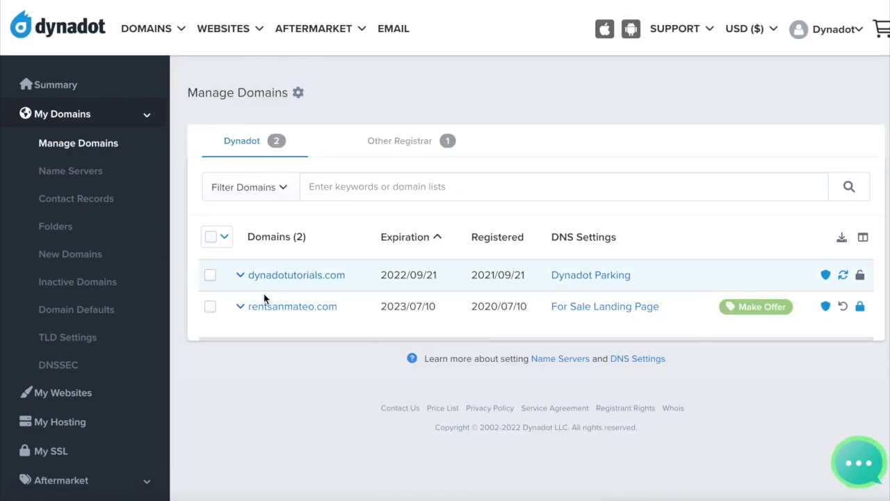
left_click(210, 275)
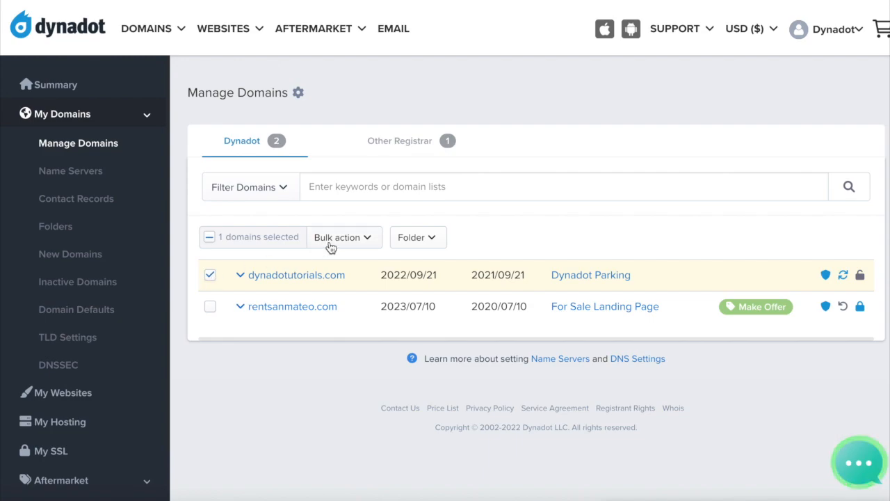
left_click(343, 236)
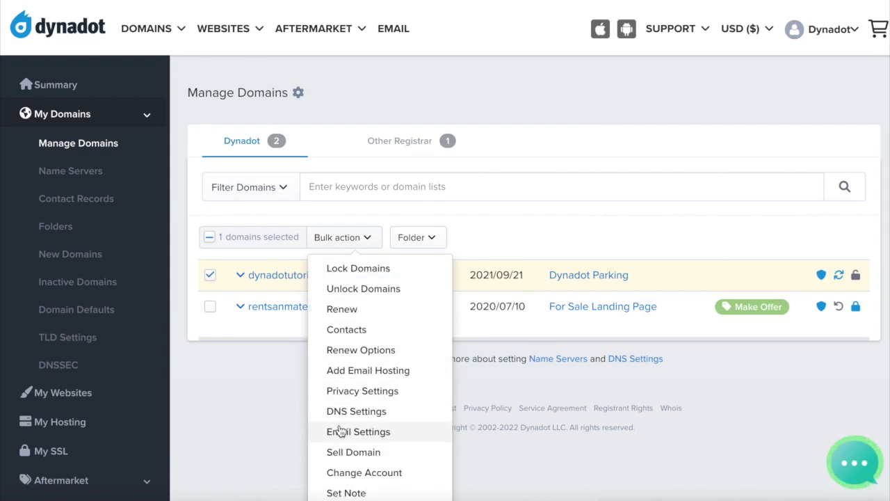
left_click(353, 452)
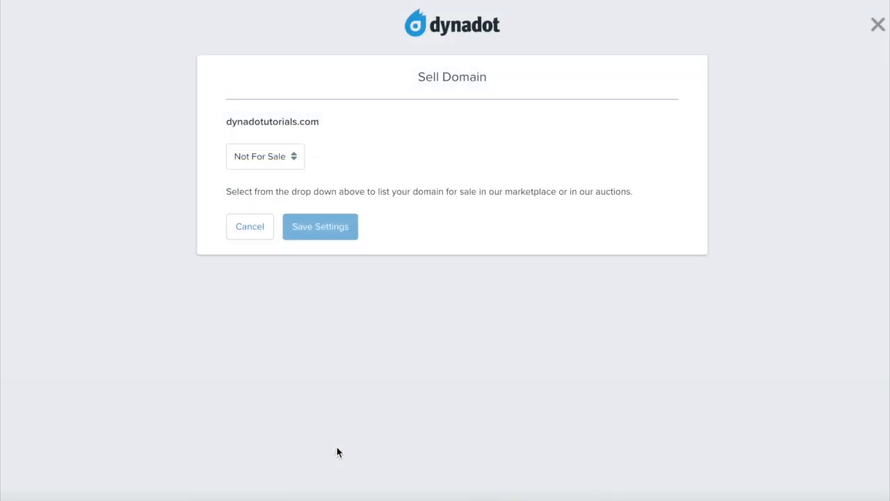
List the domain on the Marketplace as Buy Now and start entering the price (100 so far)
left_click(265, 156)
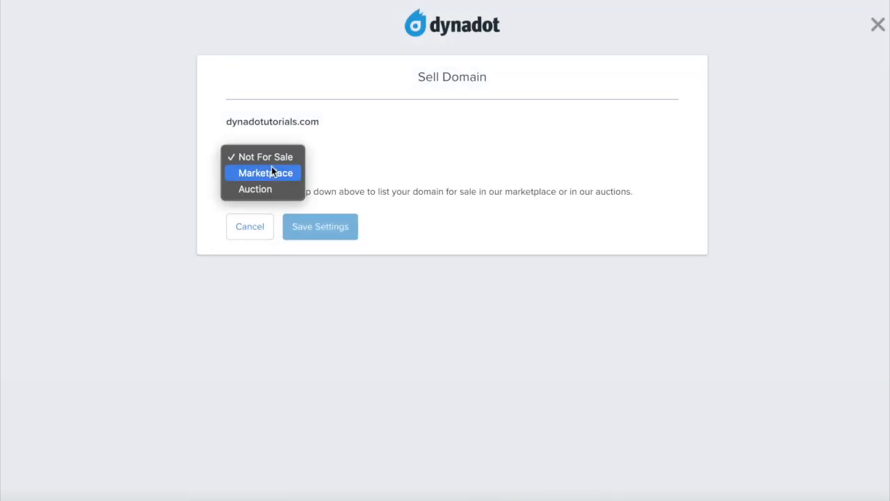
left_click(264, 172)
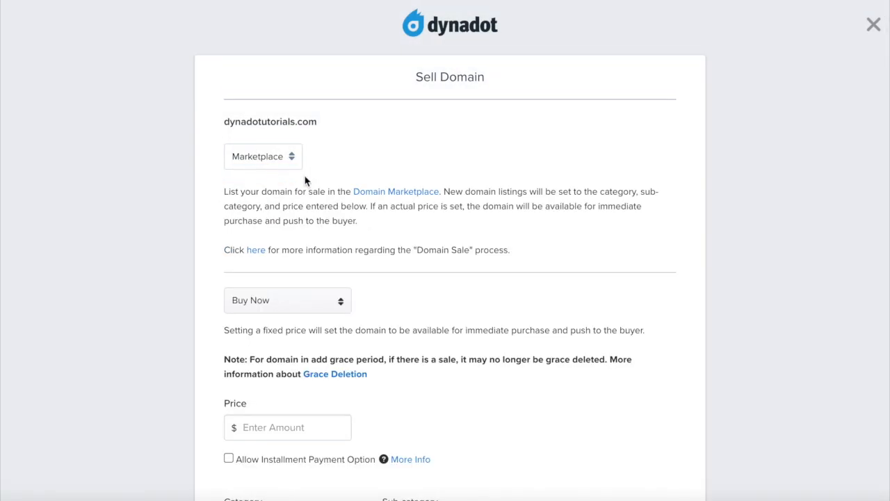
left_click(286, 301)
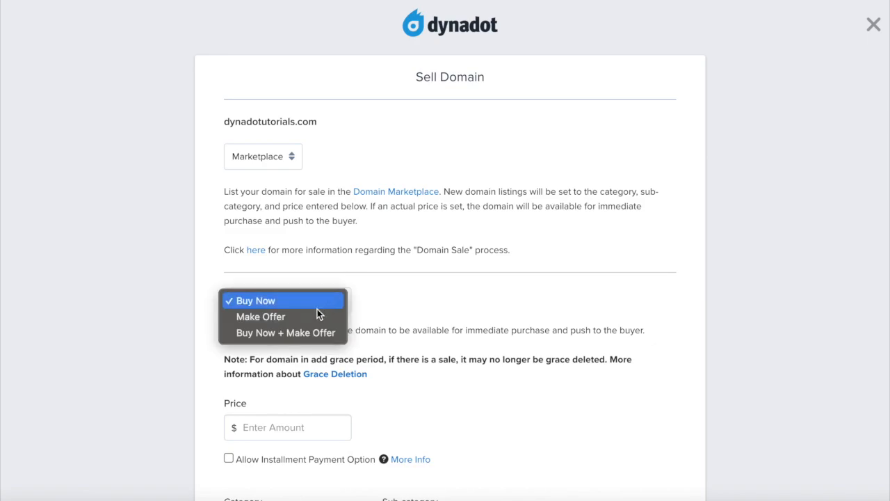
mouse_move(314, 309)
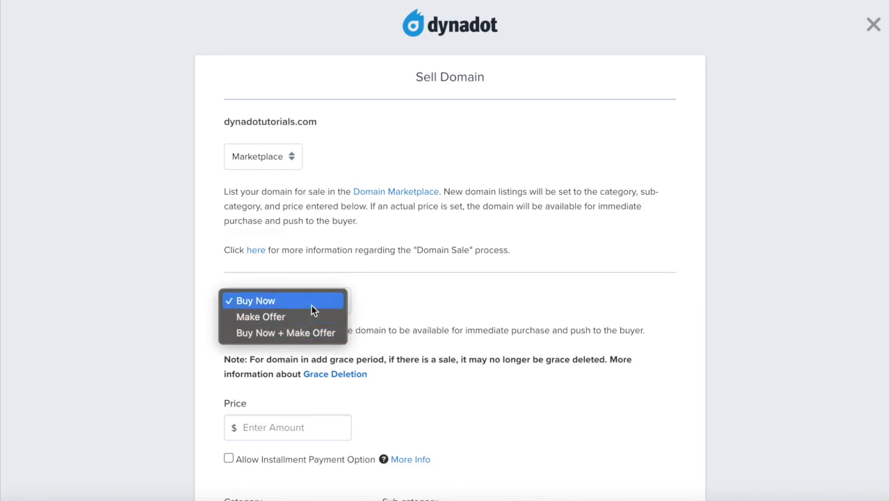
left_click(256, 300)
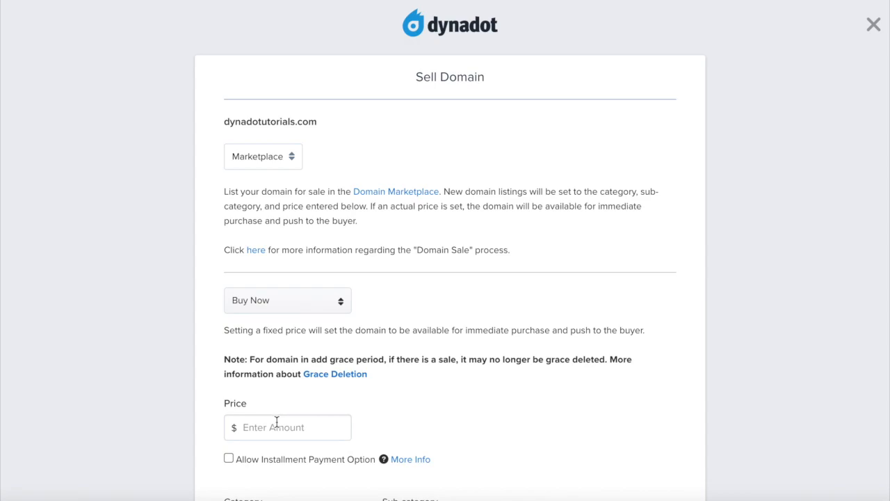
type("1000")
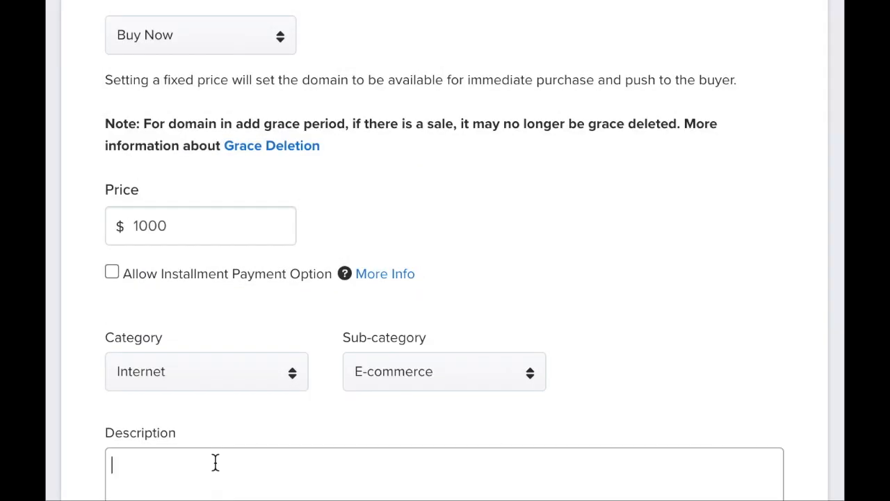
Enter the description 'This is a Dynadot Tutorial Domain' and preview the sample For Sale landing page
type("This is a Dynadot Tutorial Domain")
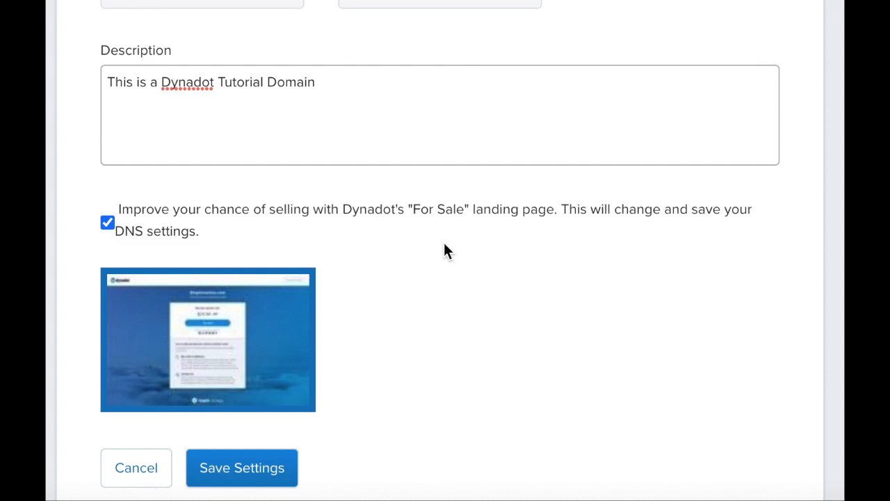
mouse_move(355, 312)
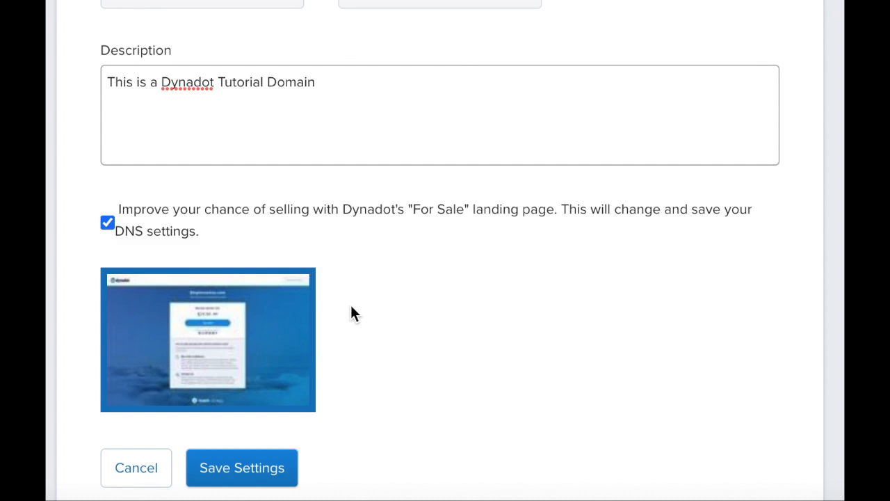
mouse_move(108, 222)
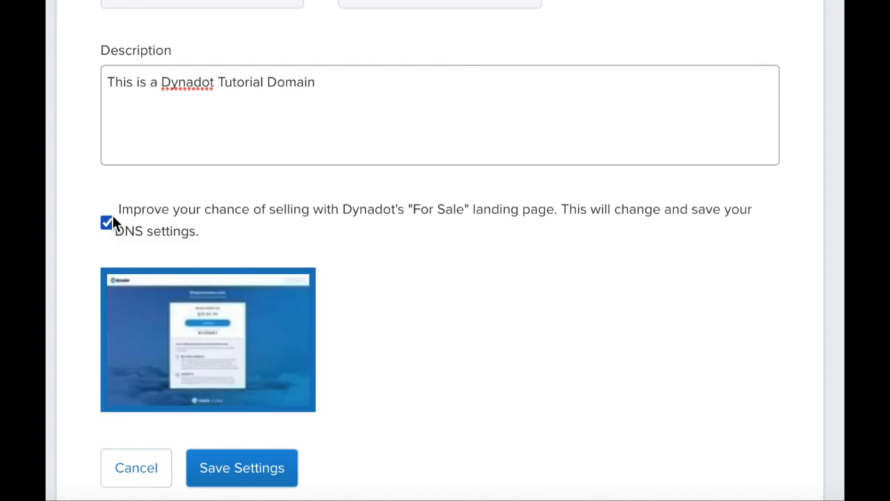
mouse_move(404, 285)
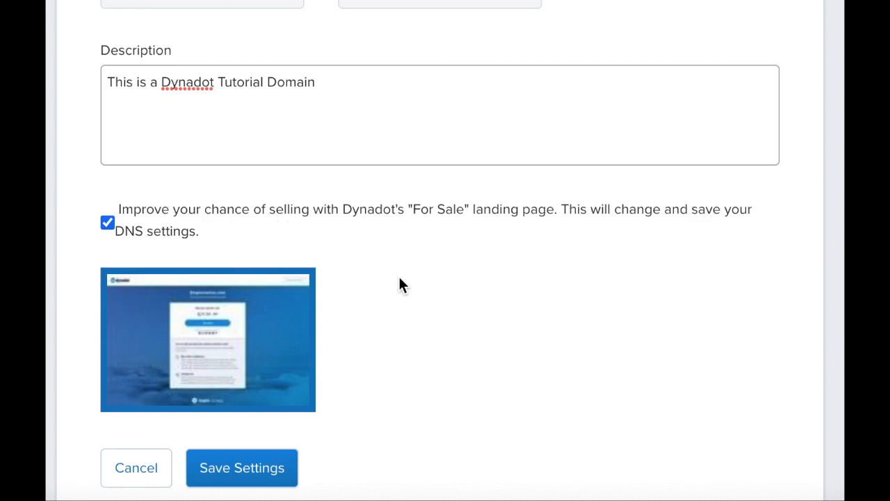
left_click(242, 467)
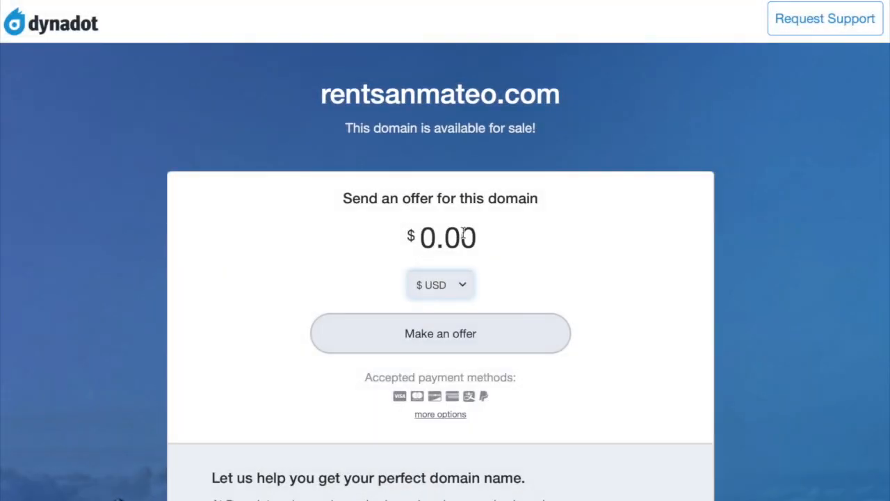
mouse_move(666, 360)
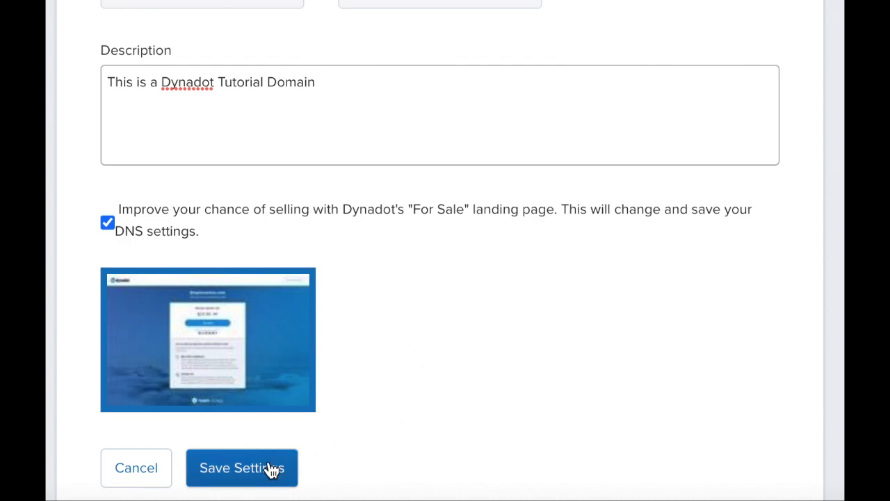
mouse_move(308, 424)
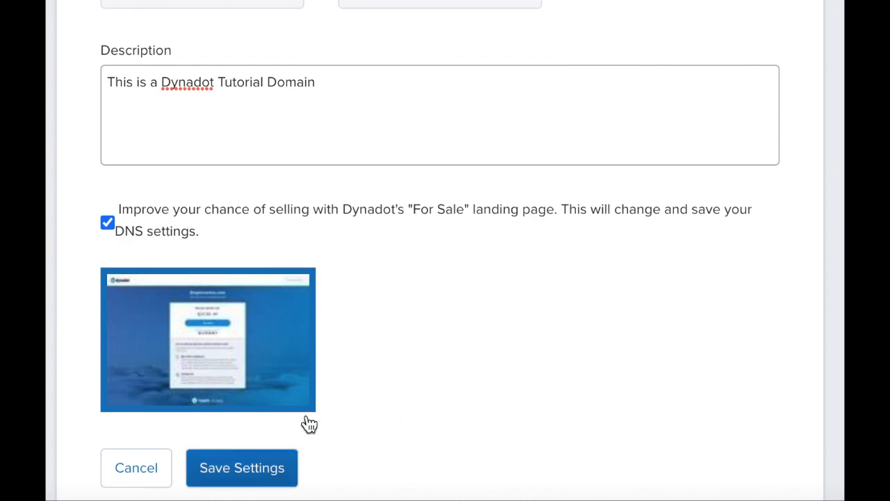
Save the Marketplace sale settings for dynadotutorials.com
left_click(242, 467)
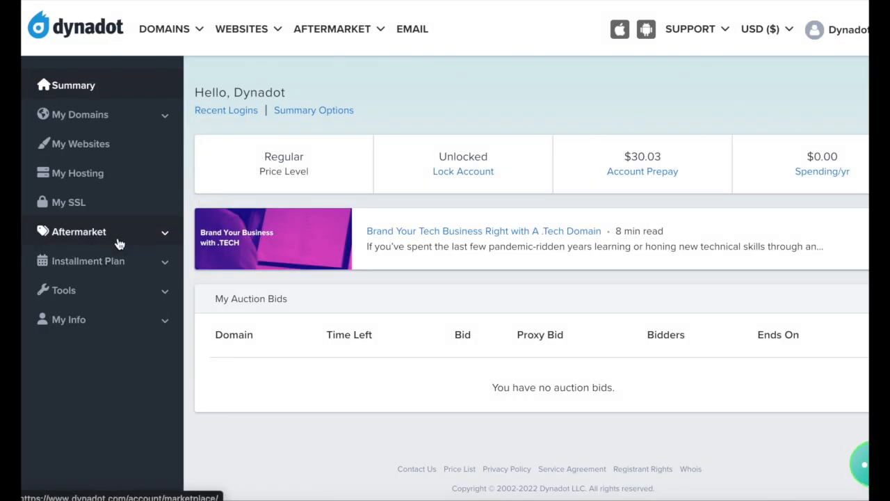
Under Aftermarket, show My Marketplace Listings with dynadotutorials.com at $1000.00
left_click(78, 231)
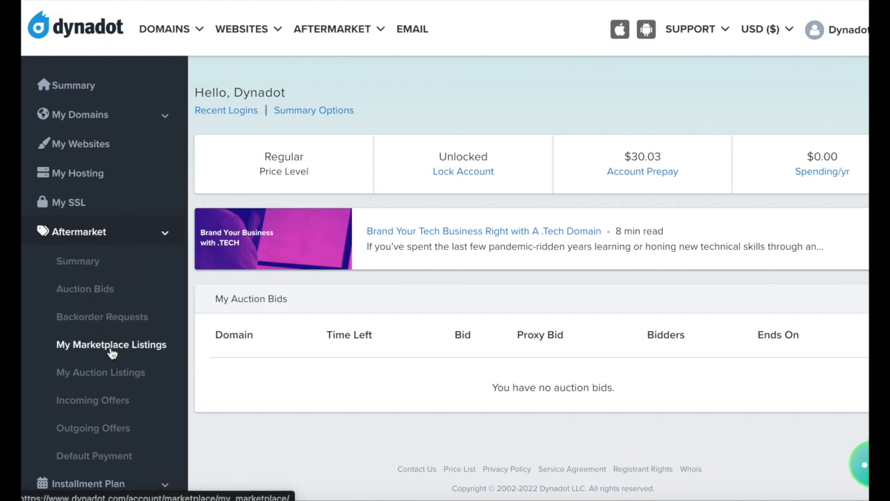
left_click(111, 345)
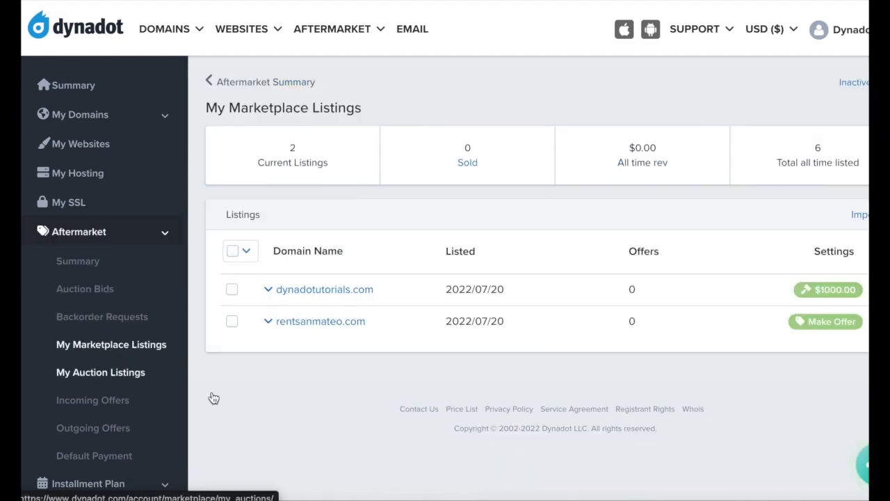
mouse_move(381, 364)
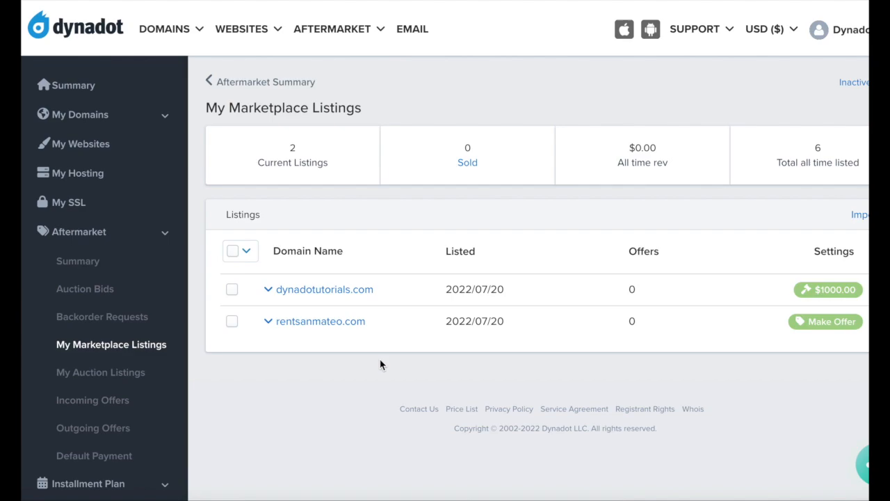